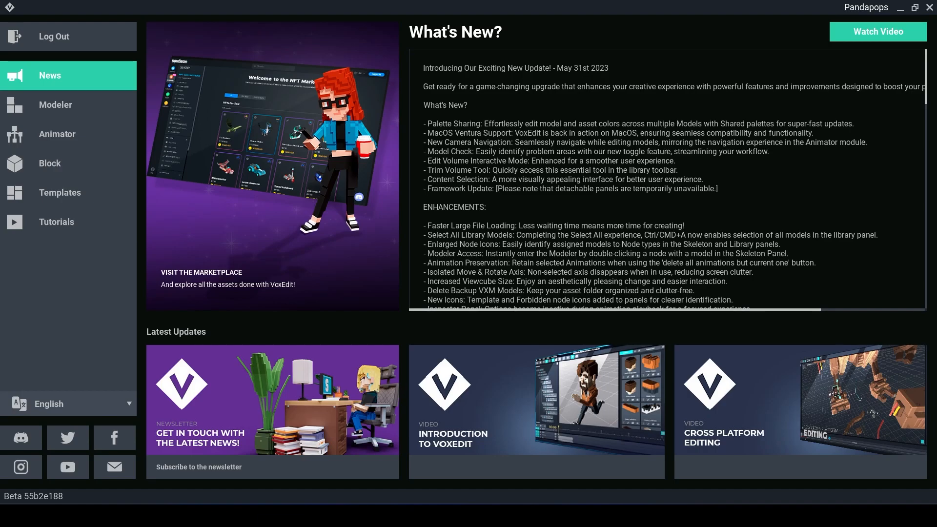
Open Table modler.vxm in the Modeler from the home screen sidebar.
{"action": "left_click", "coordinate": [55, 105]}
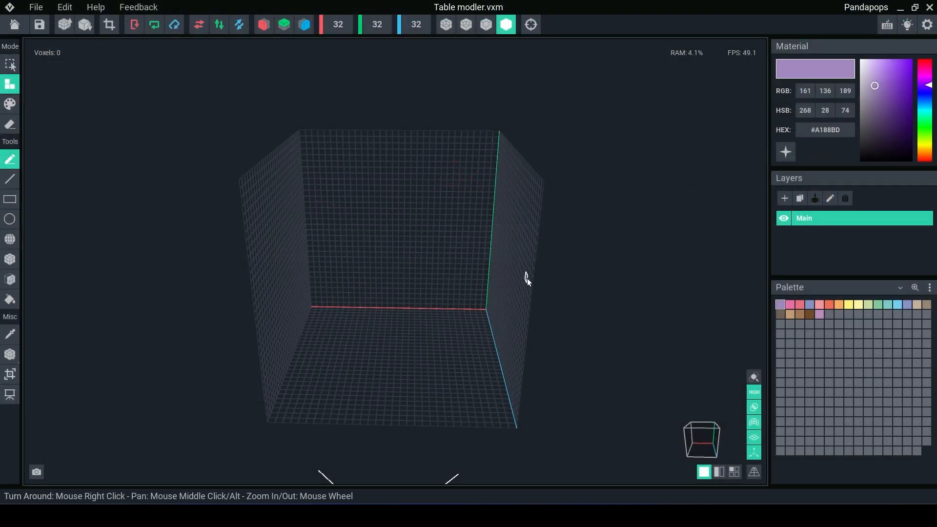
{"action": "mouse_move", "coordinate": [505, 283]}
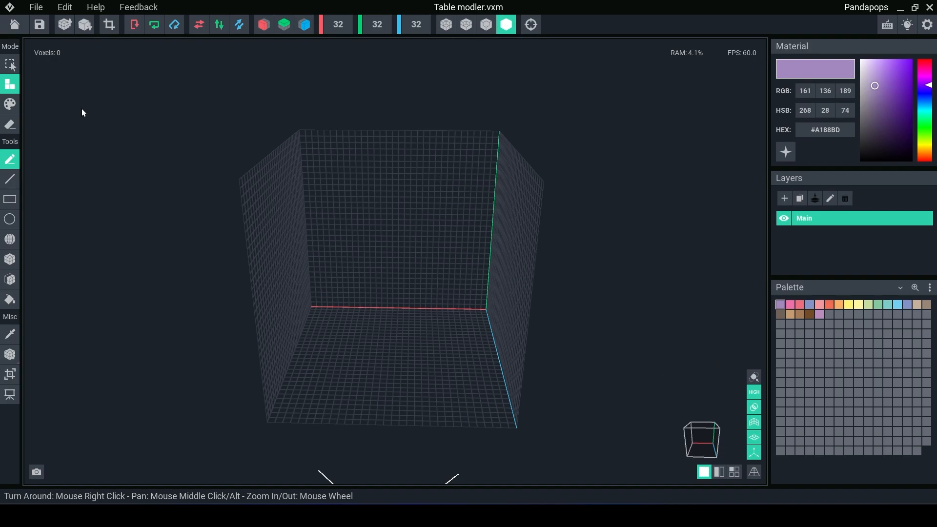
{"action": "mouse_move", "coordinate": [44, 98]}
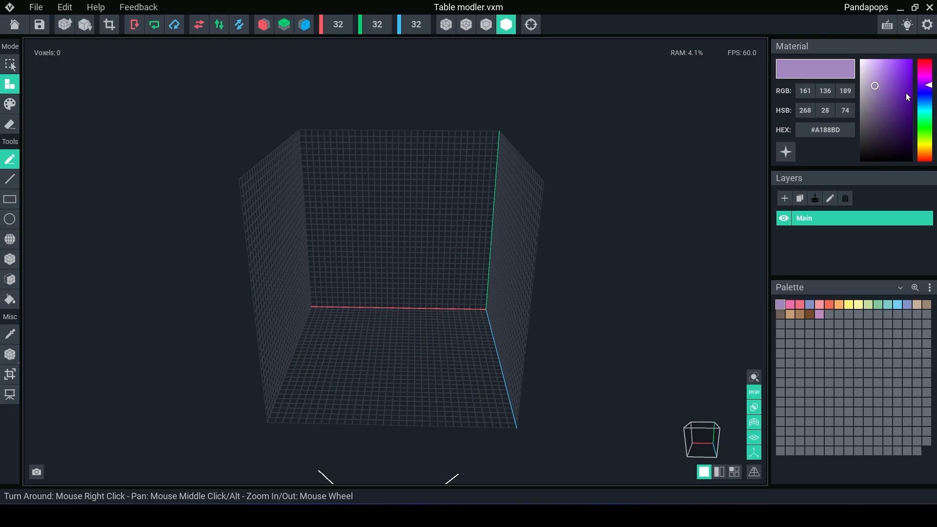
{"action": "mouse_move", "coordinate": [700, 267]}
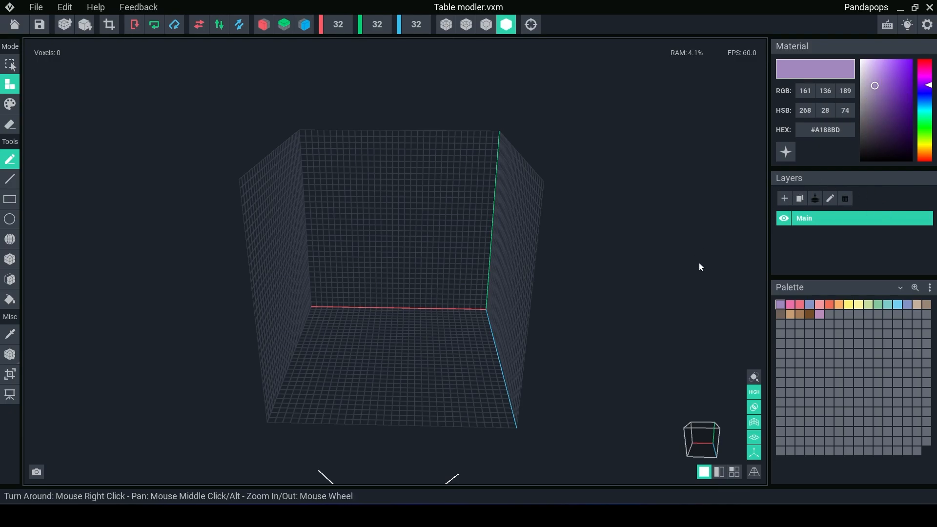
{"action": "mouse_move", "coordinate": [383, 214]}
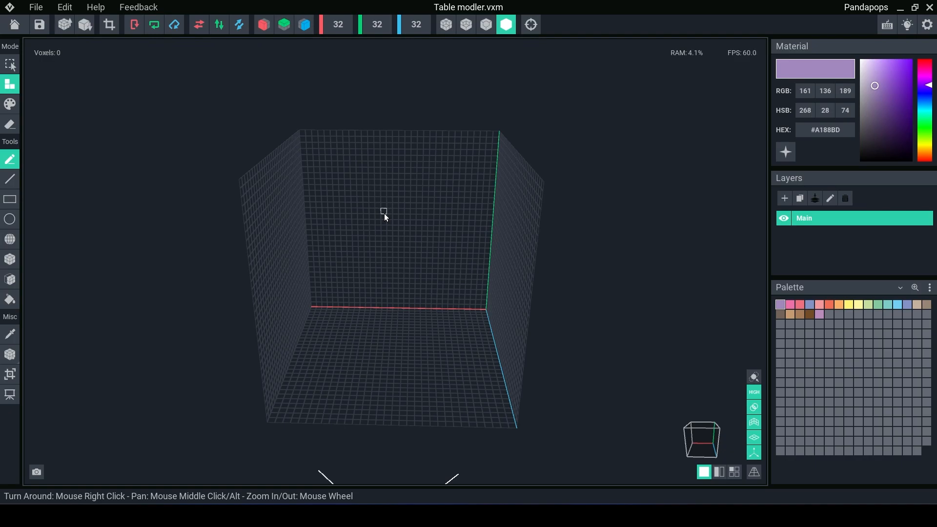
{"action": "mouse_move", "coordinate": [390, 208]}
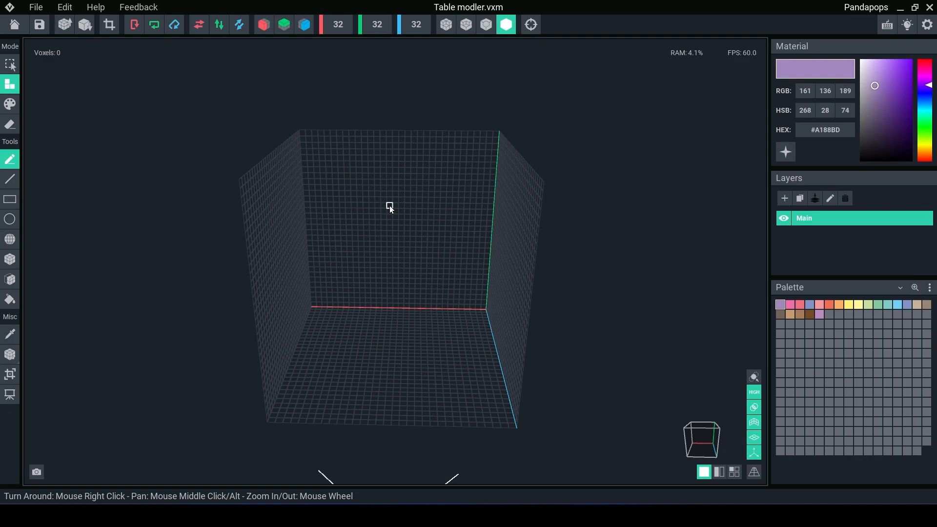
{"action": "mouse_move", "coordinate": [279, 62]}
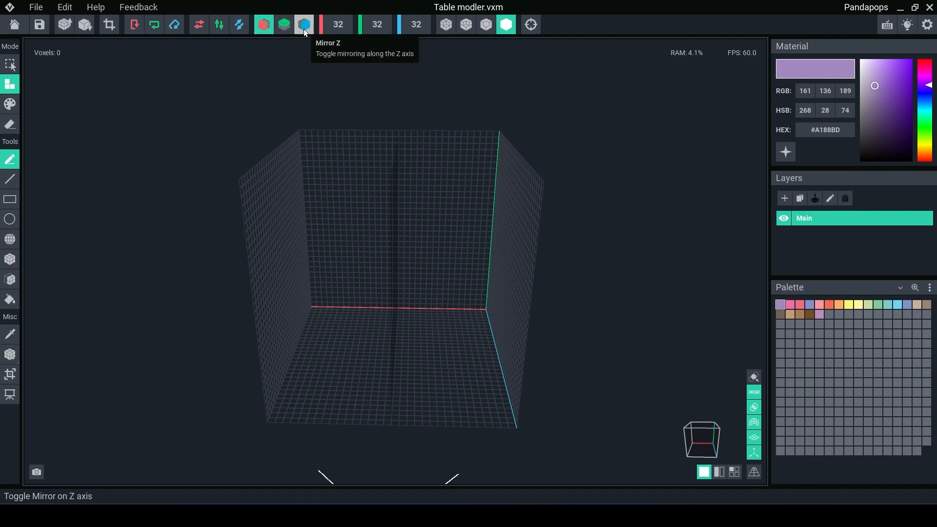
Turn on Z-axis mirroring in the toolbar.
{"action": "left_click", "coordinate": [303, 25]}
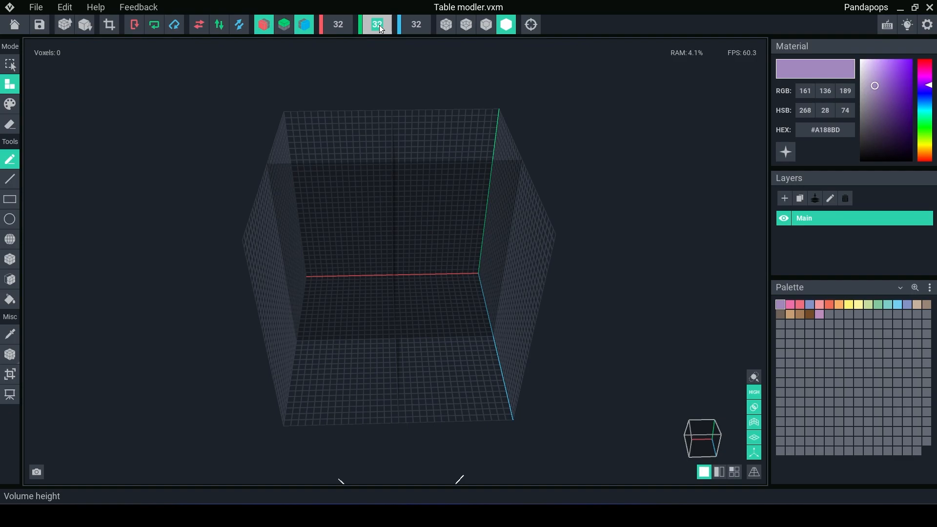
{"action": "mouse_move", "coordinate": [378, 25]}
{"action": "type", "text": "35"}
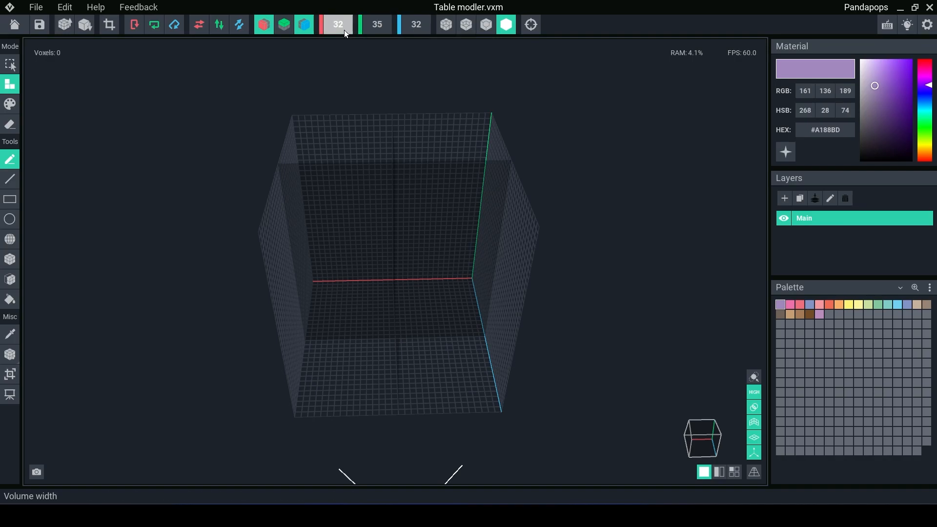
{"action": "mouse_move", "coordinate": [344, 32]}
{"action": "type", "text": "70"}
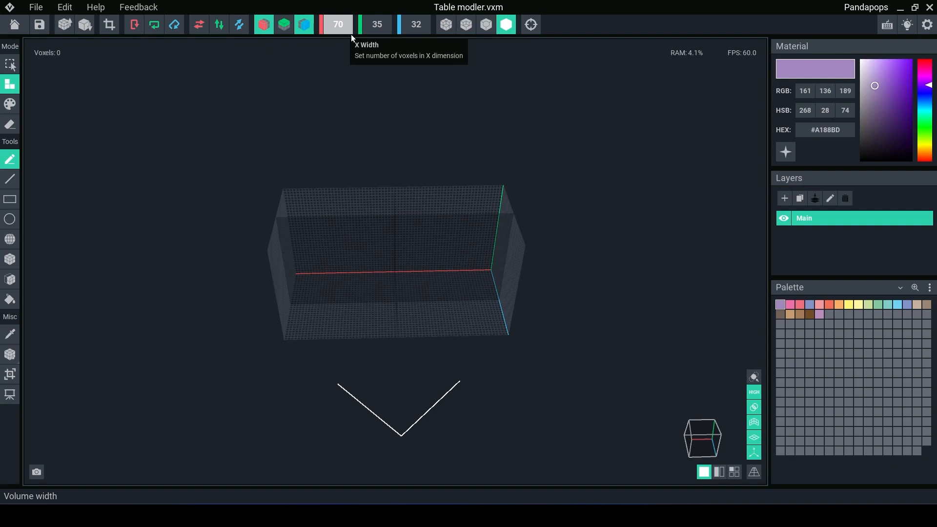
{"action": "mouse_move", "coordinate": [430, 133]}
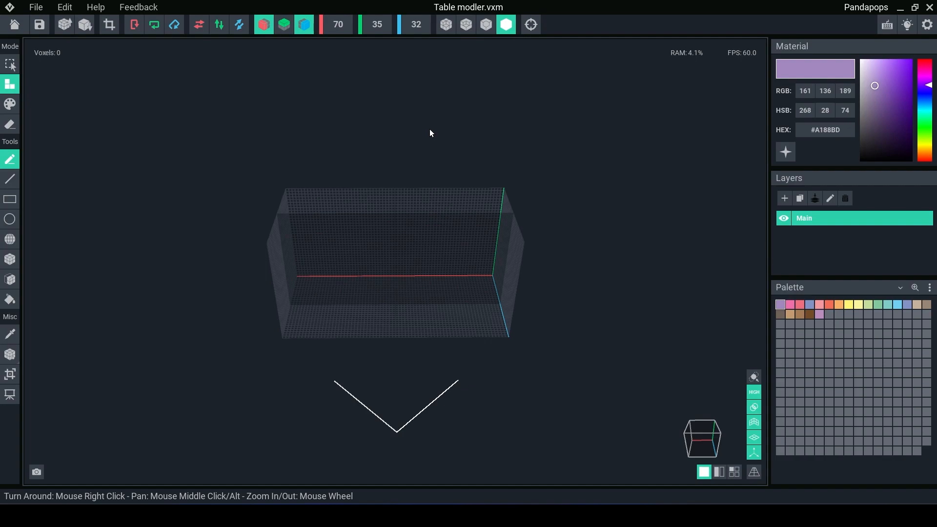
{"action": "mouse_move", "coordinate": [419, 121]}
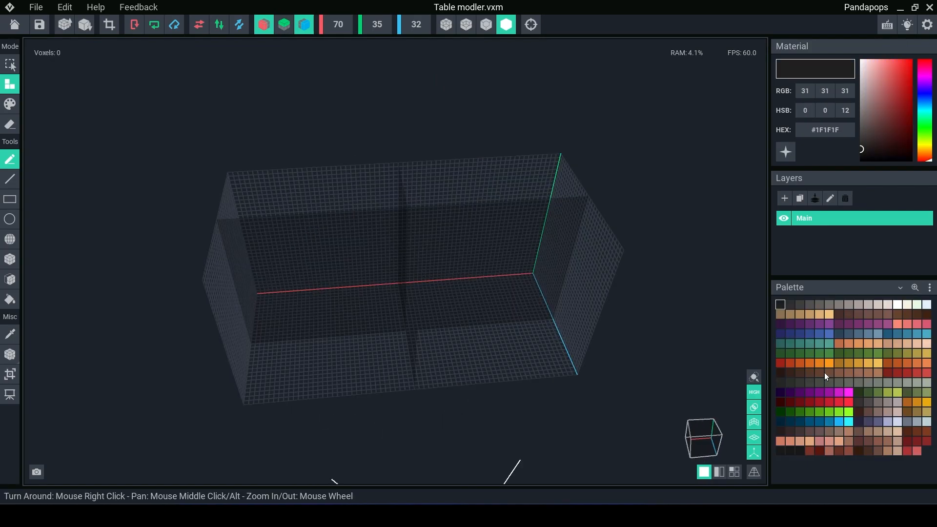
{"action": "mouse_move", "coordinate": [828, 376]}
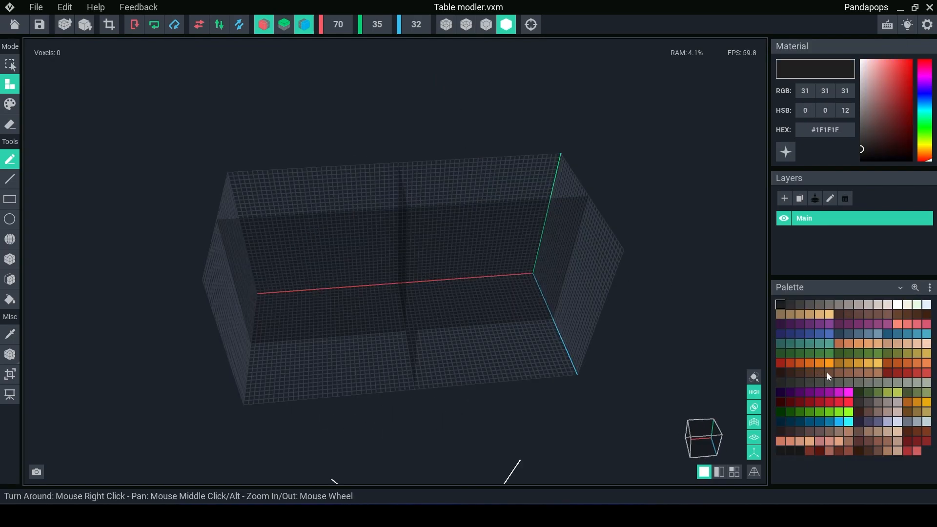
Pick a dark brown palette colour and select the Box Tool.
{"action": "left_click", "coordinate": [829, 373]}
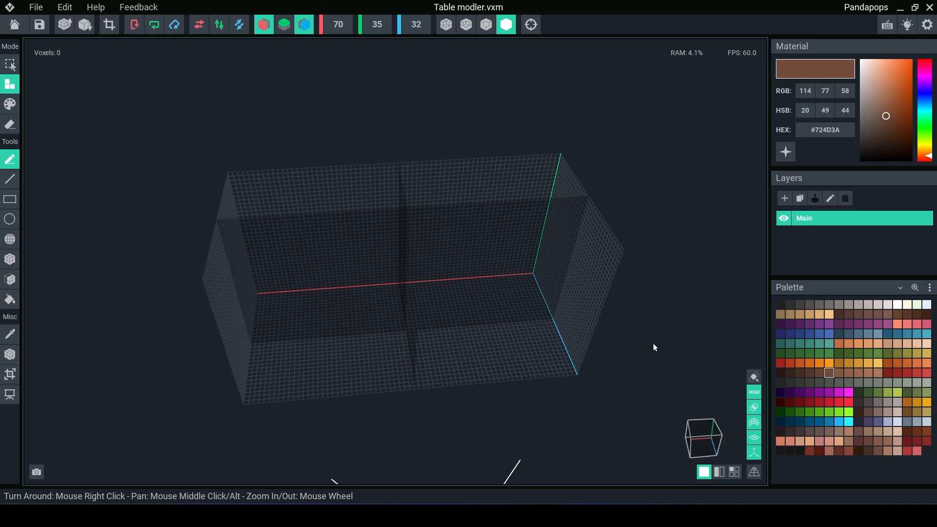
{"action": "left_click", "coordinate": [9, 258]}
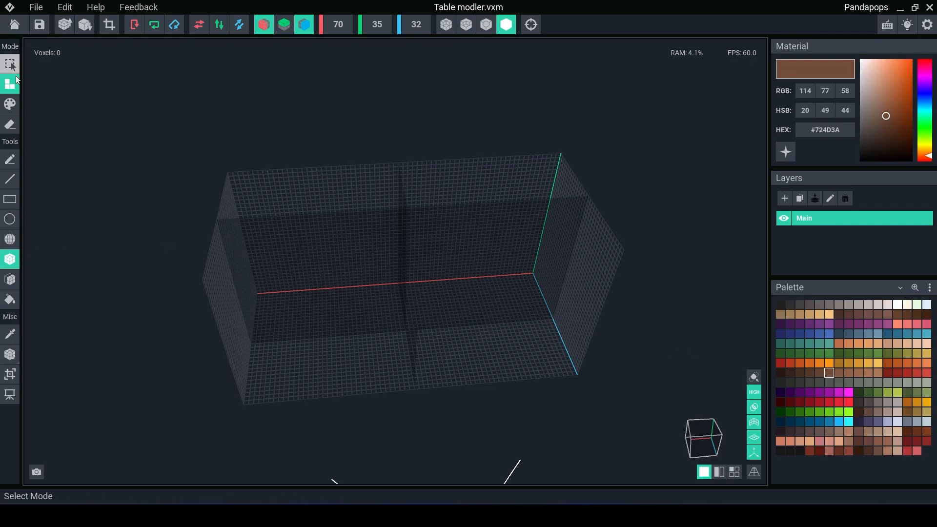
{"action": "left_click", "coordinate": [9, 258]}
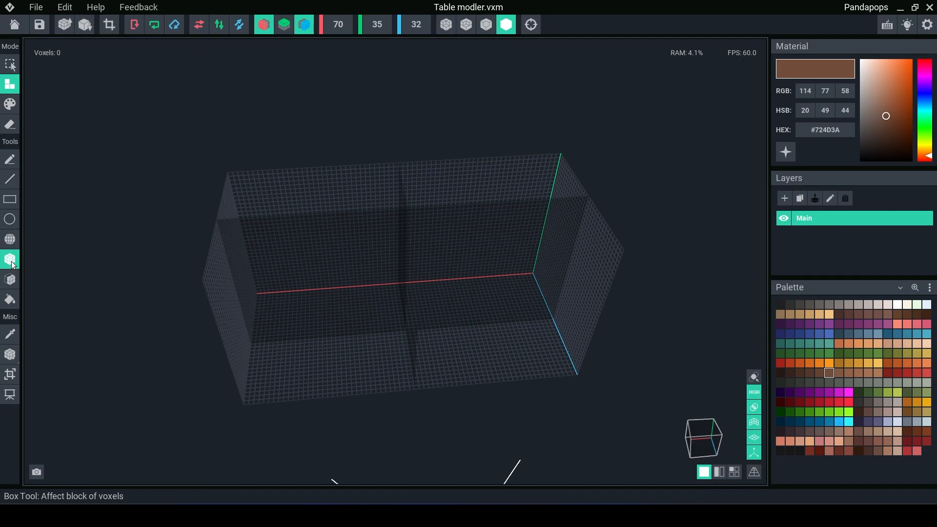
{"action": "mouse_move", "coordinate": [18, 271]}
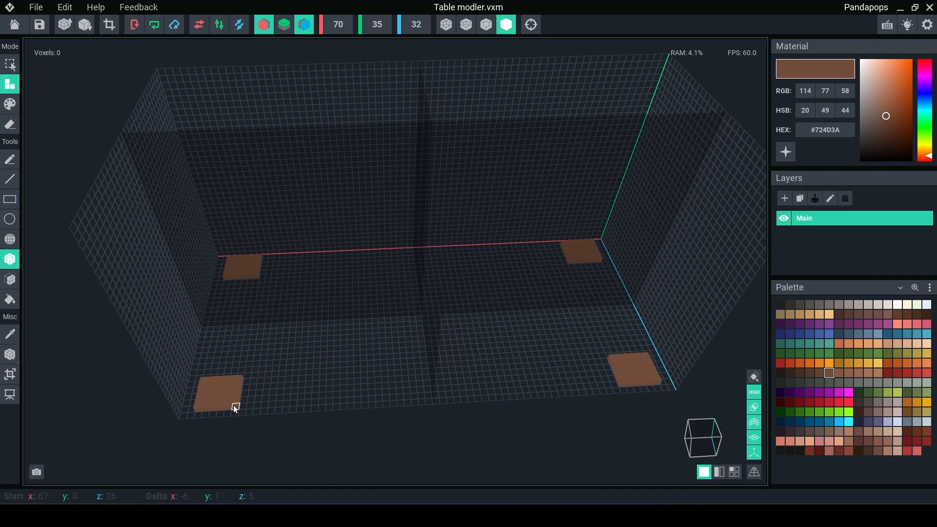
Draw four mirrored brown leg bases at the floor corners, 120 voxels total.
{"action": "left_click", "coordinate": [235, 392]}
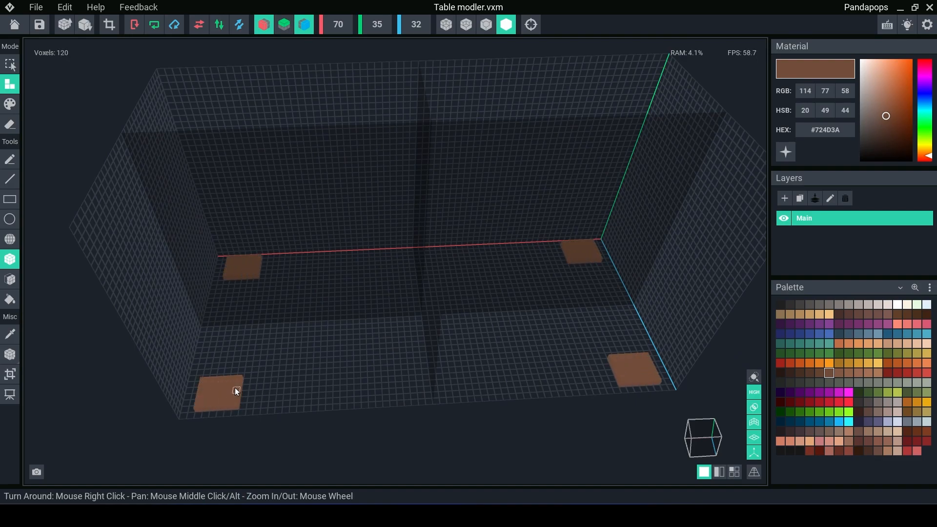
{"action": "mouse_move", "coordinate": [230, 338]}
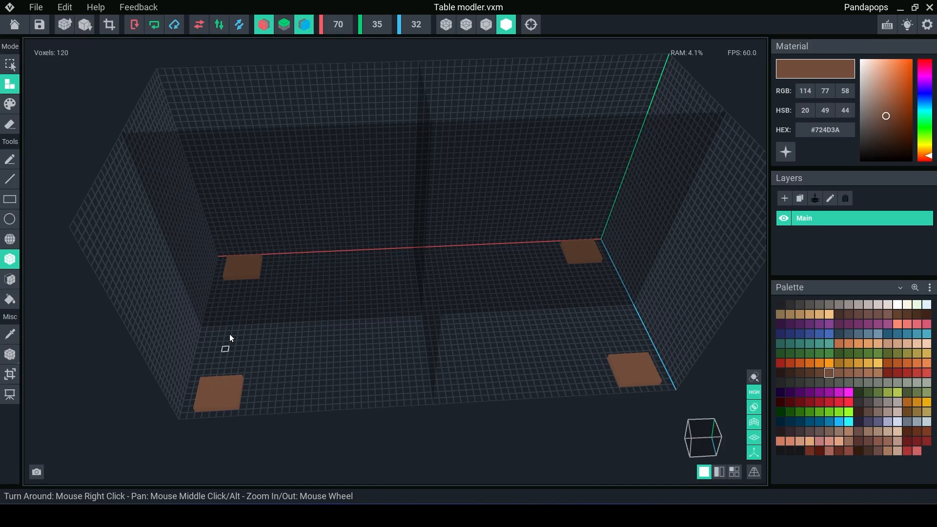
{"action": "mouse_move", "coordinate": [457, 400]}
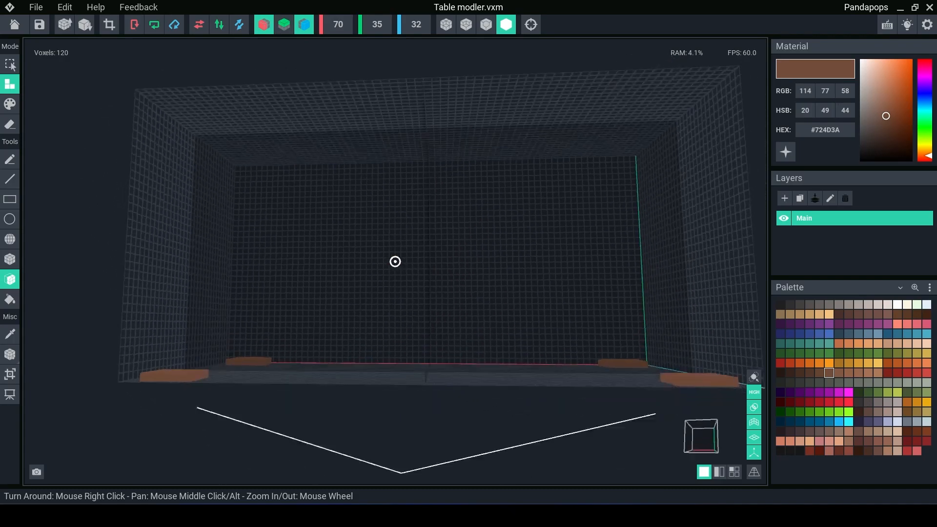
Fill a thick tabletop with the Face Tool and extrude the four legs up to it.
{"action": "left_click_drag", "start_coordinate": [394, 261], "coordinate": [319, 152]}
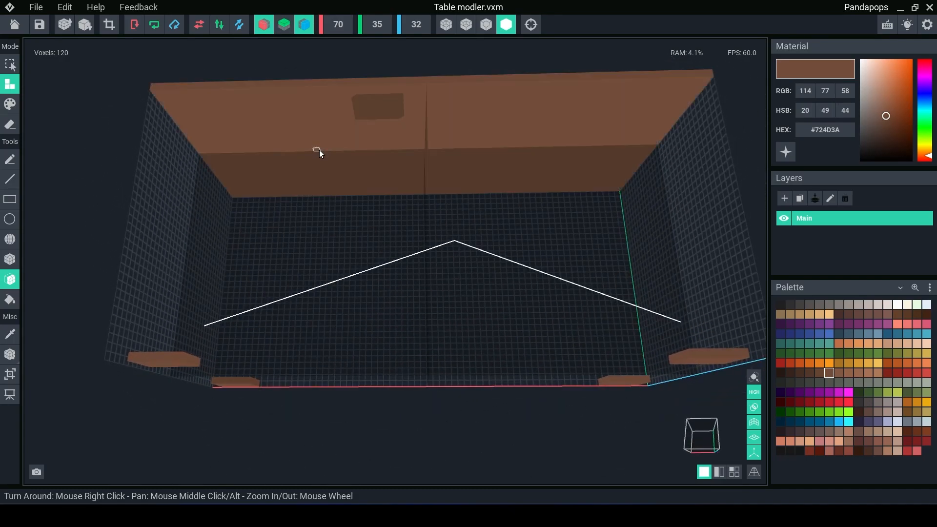
{"action": "left_click", "coordinate": [9, 279]}
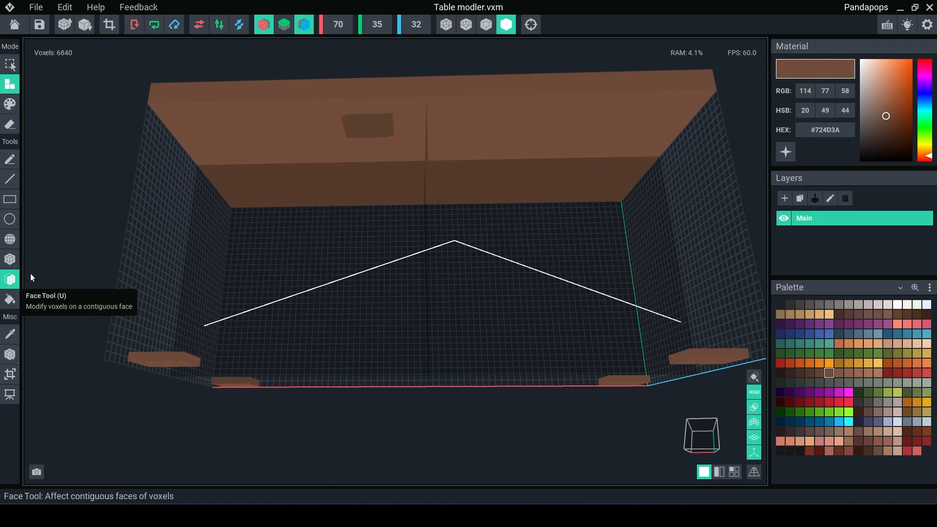
{"action": "mouse_move", "coordinate": [420, 155]}
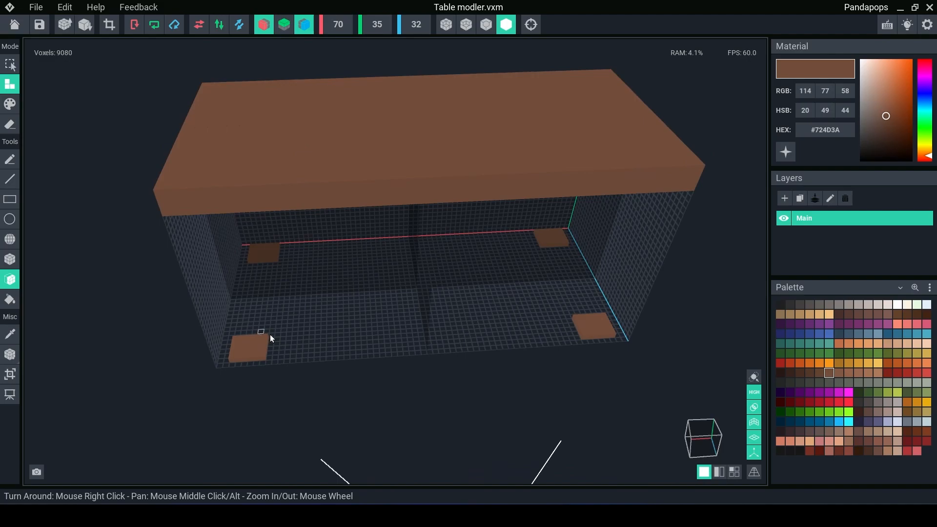
{"action": "left_click", "coordinate": [260, 333]}
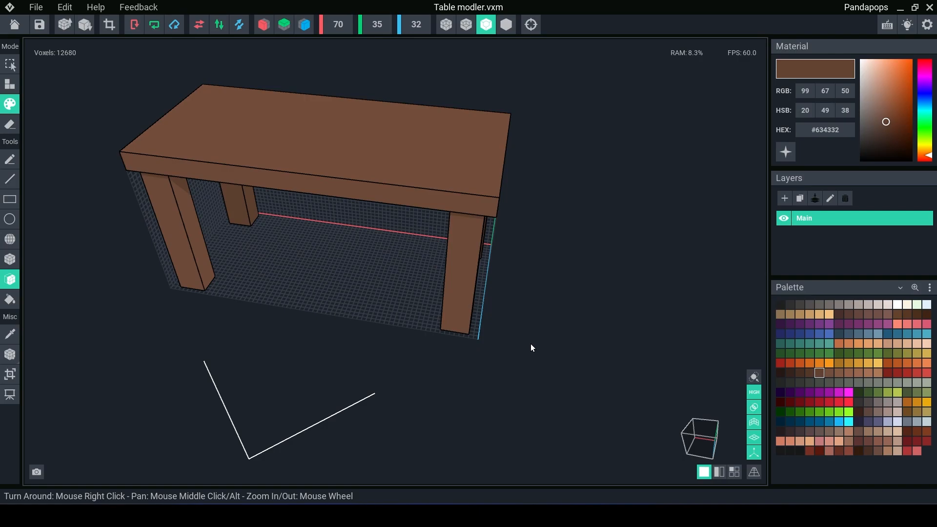
{"action": "mouse_move", "coordinate": [23, 232]}
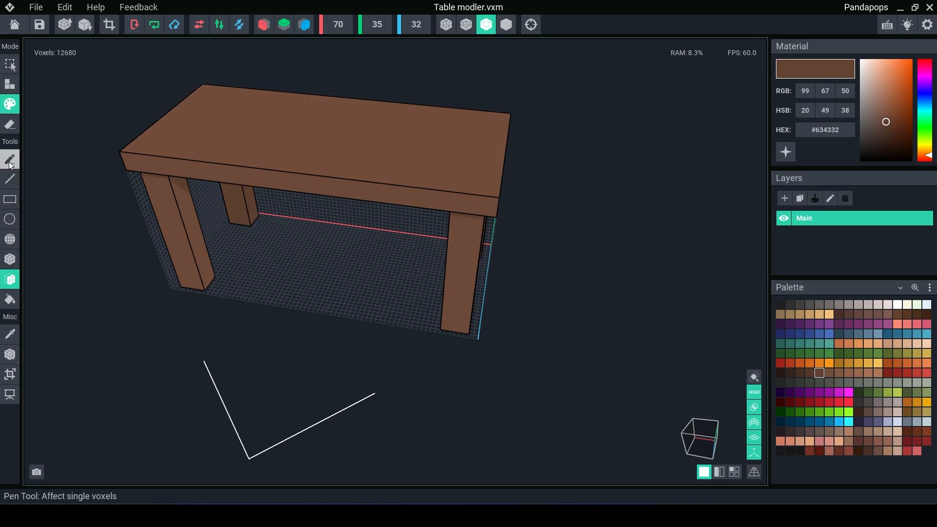
{"action": "mouse_move", "coordinate": [10, 103]}
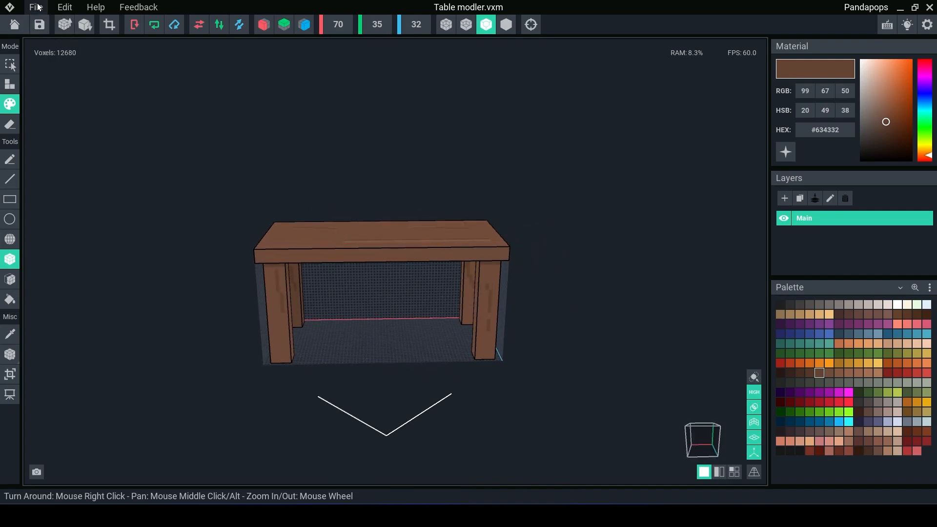
Use the Modeler's top menu bar after painting the wood-grain streaks.
{"action": "left_click", "coordinate": [35, 7]}
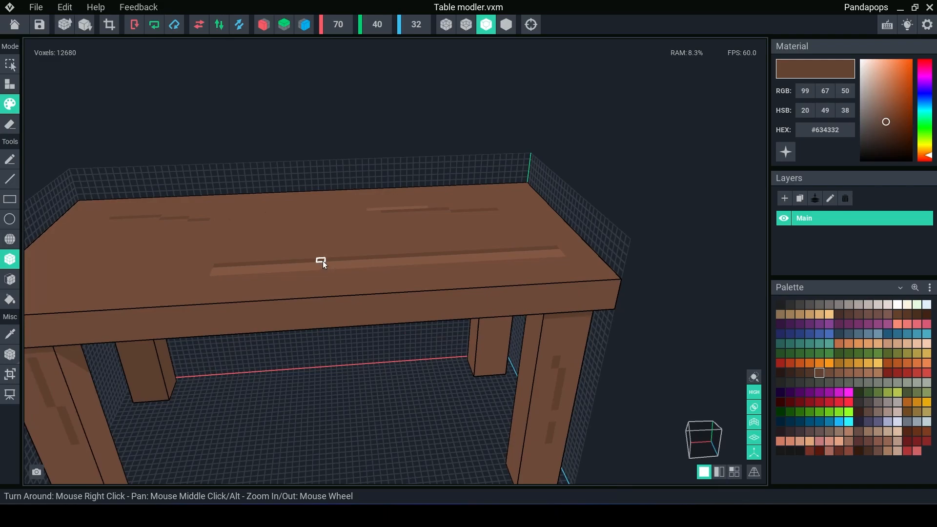
{"action": "mouse_move", "coordinate": [384, 196]}
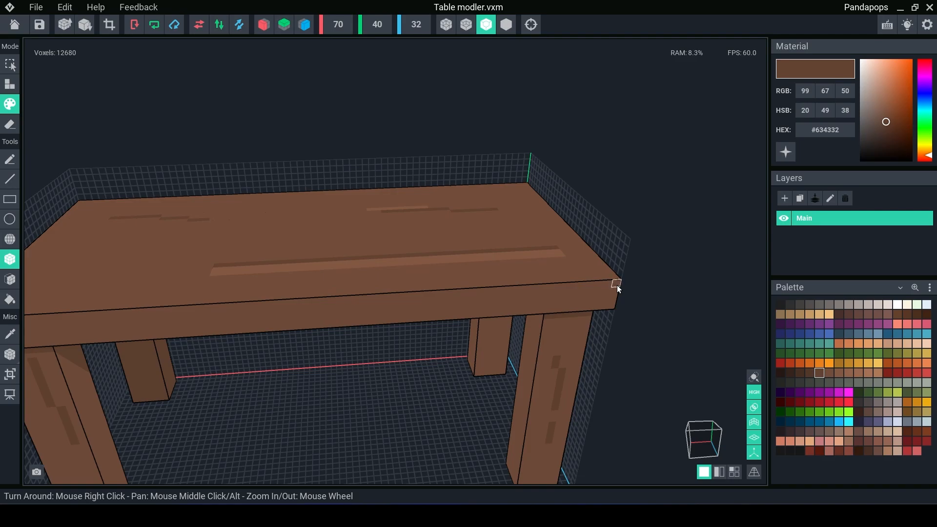
{"action": "mouse_move", "coordinate": [897, 403]}
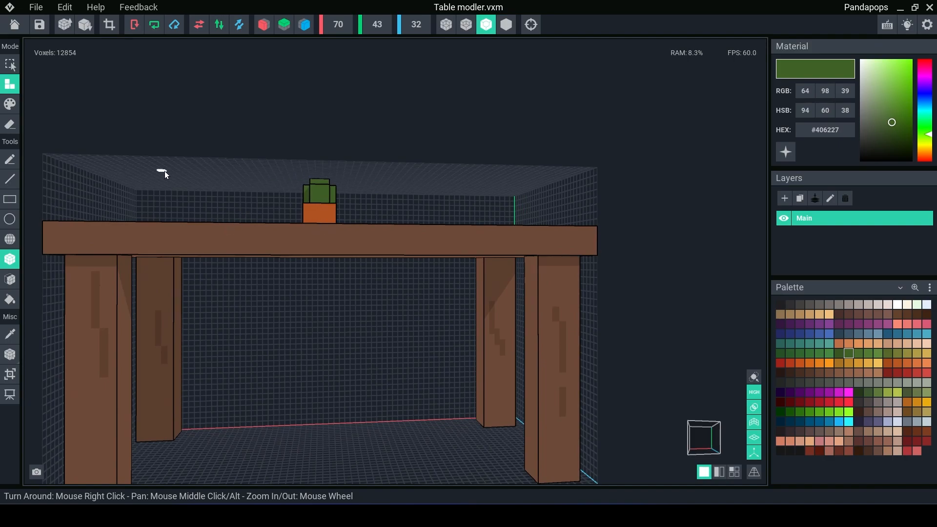
{"action": "mouse_move", "coordinate": [287, 187]}
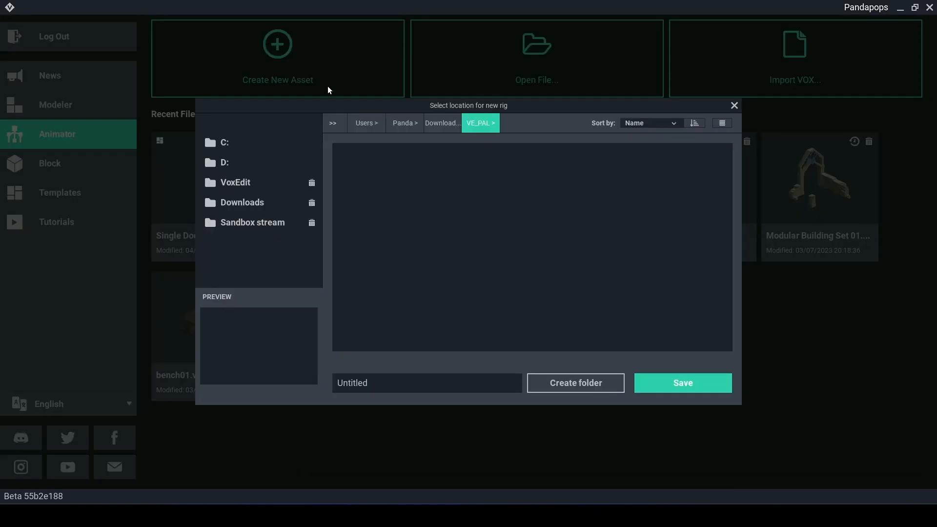
Create the new 'Table animator' rig file.
{"action": "left_click", "coordinate": [683, 383]}
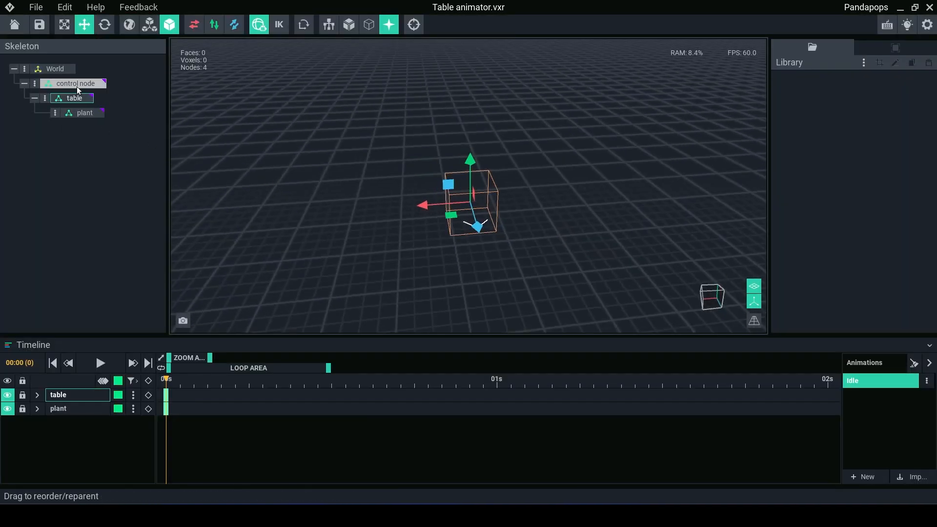
{"action": "mouse_move", "coordinate": [88, 89]}
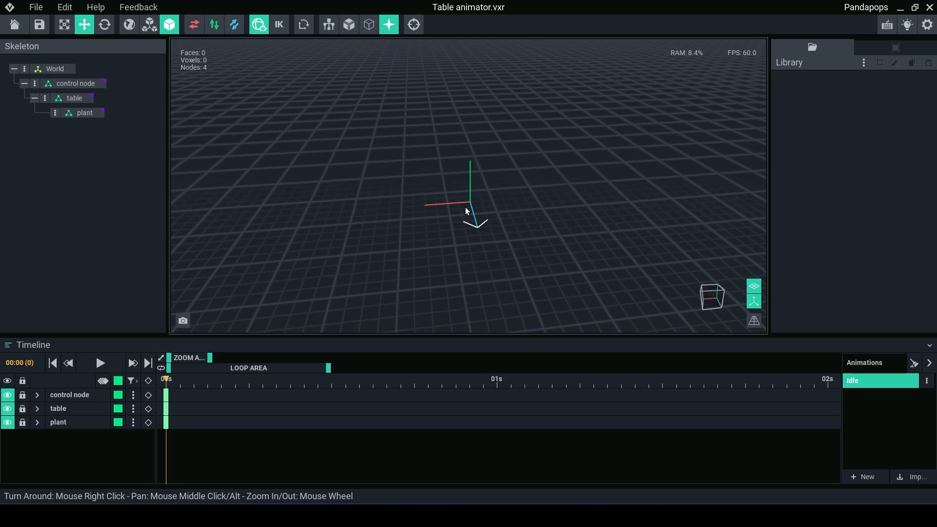
{"action": "mouse_move", "coordinate": [827, 122]}
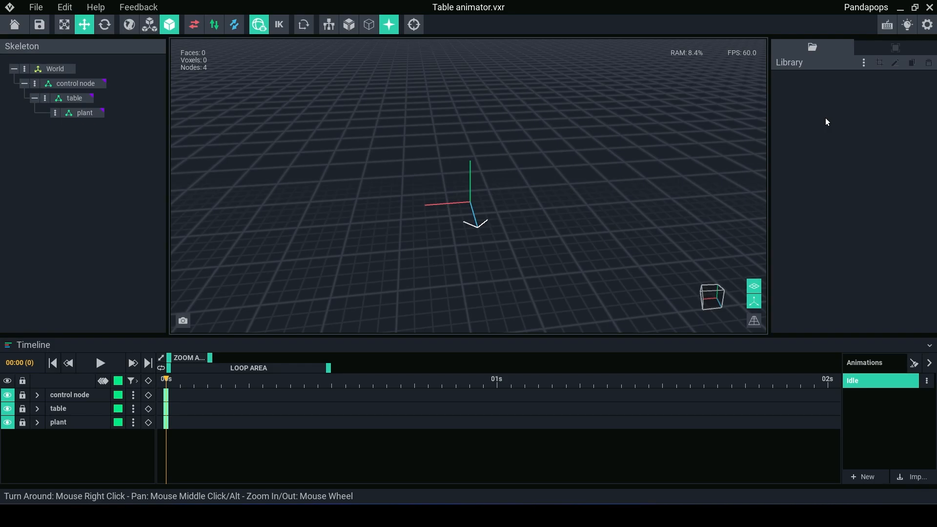
{"action": "mouse_move", "coordinate": [859, 92]}
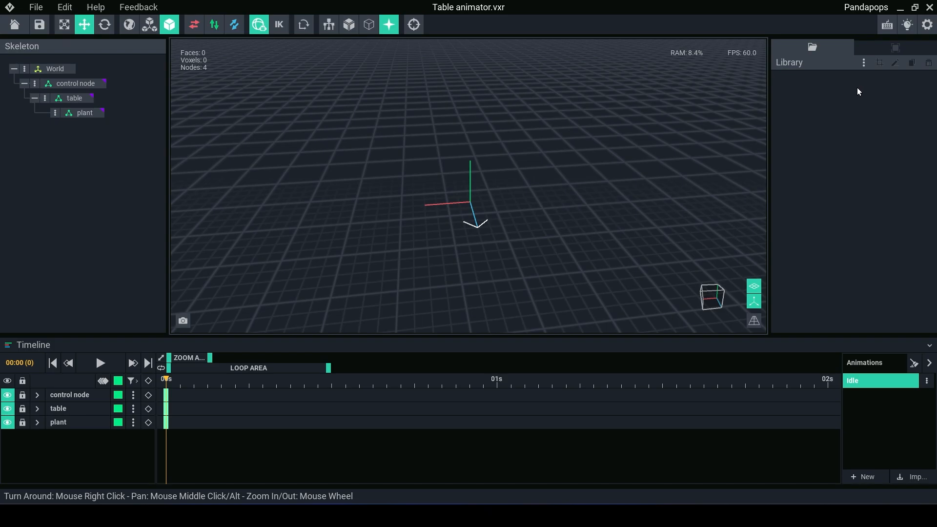
{"action": "mouse_move", "coordinate": [863, 65]}
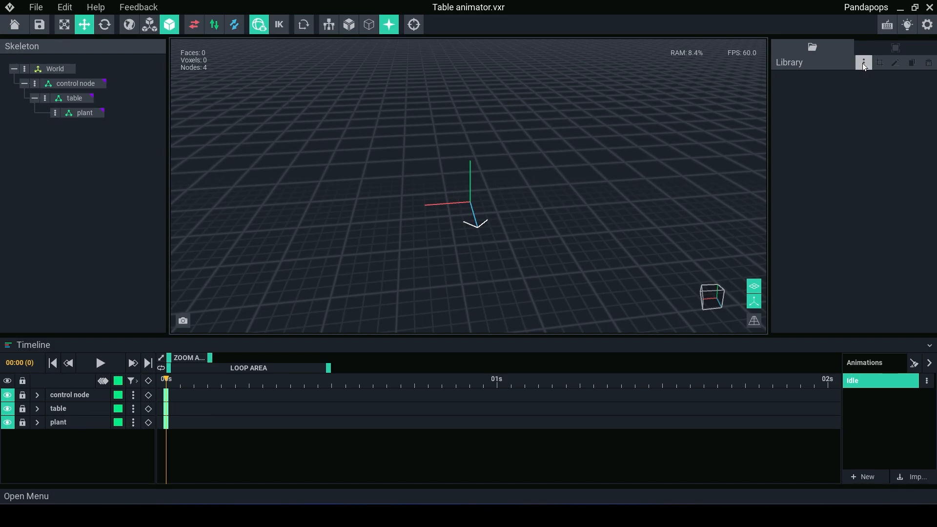
Import an existing VXM model through the model library's options menu.
{"action": "left_click", "coordinate": [864, 62]}
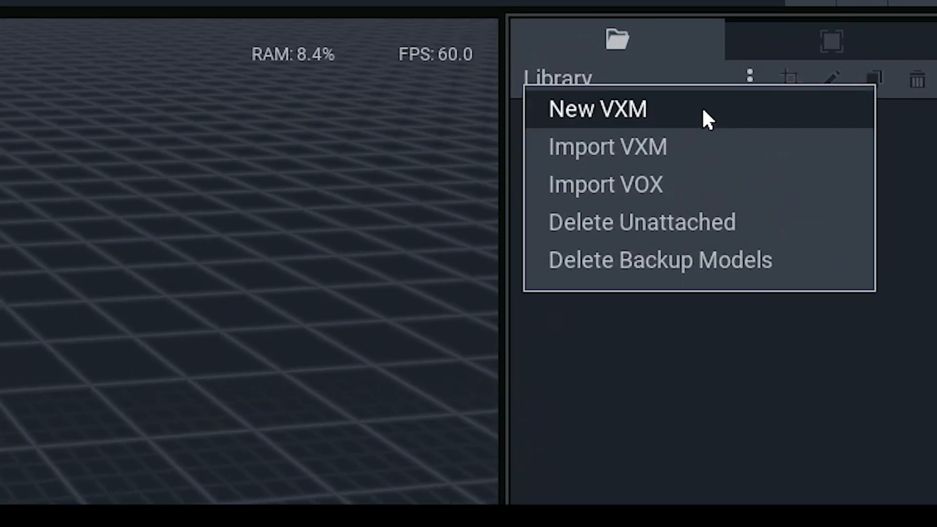
{"action": "left_click", "coordinate": [605, 148]}
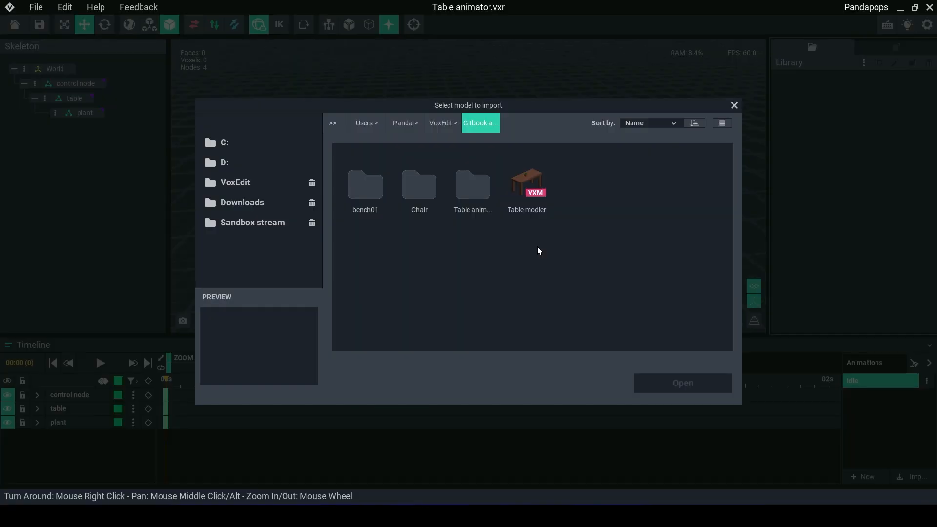
{"action": "mouse_move", "coordinate": [530, 226]}
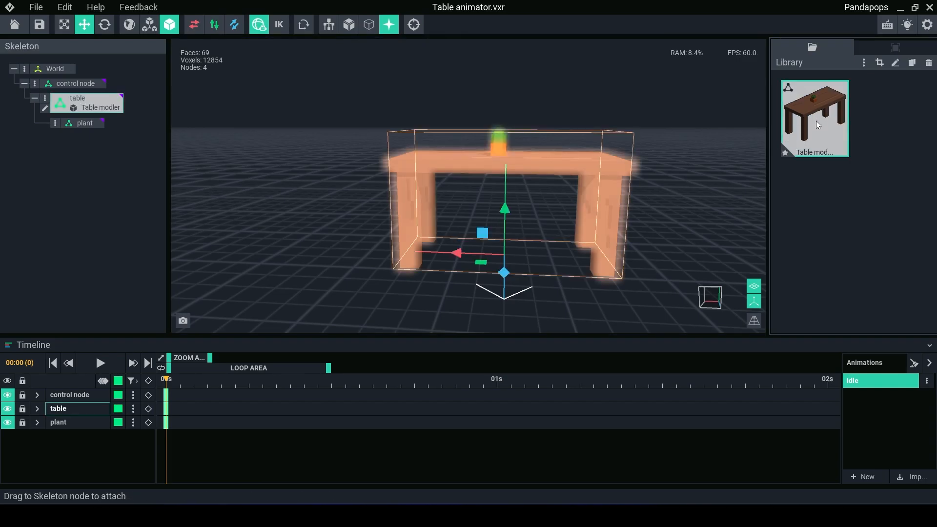
{"action": "mouse_move", "coordinate": [826, 132]}
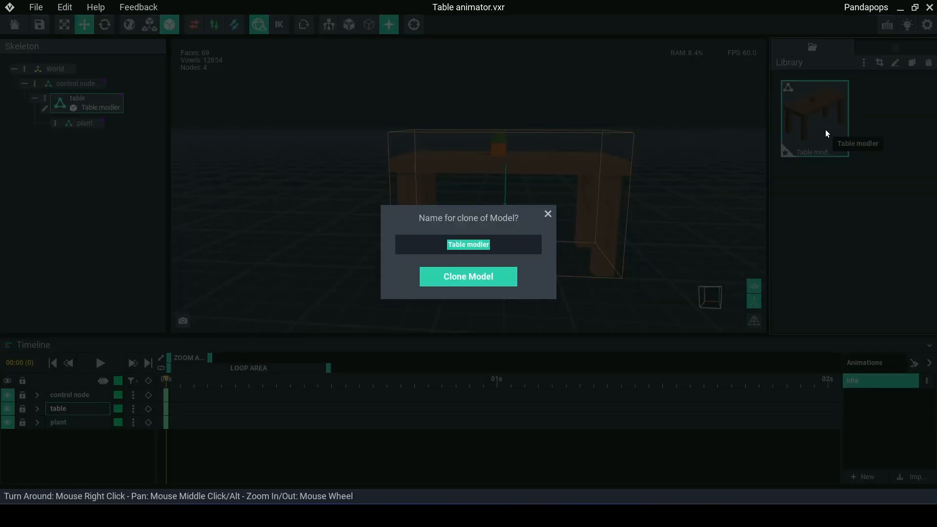
Confirm the 'plant' clone, edit it, and reset its pivot with the Pivot Tool.
{"action": "left_click", "coordinate": [468, 277]}
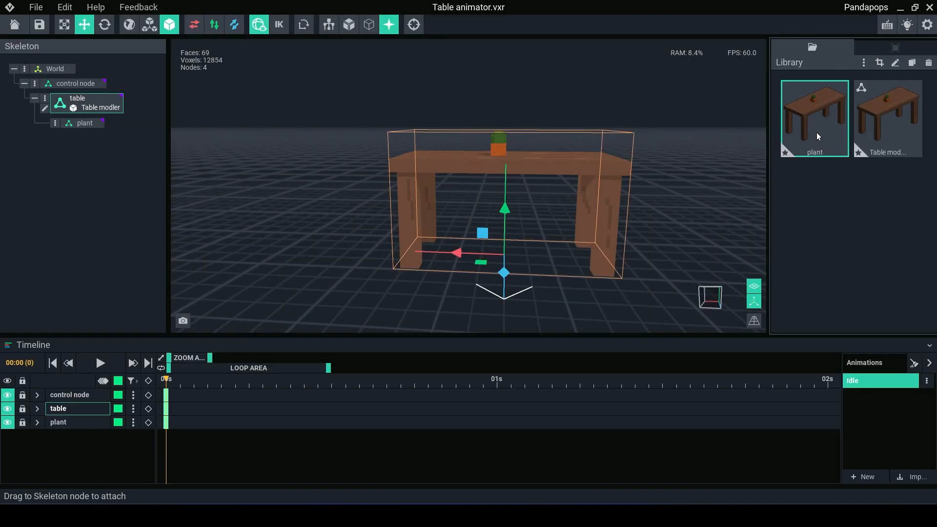
{"action": "mouse_move", "coordinate": [815, 130]}
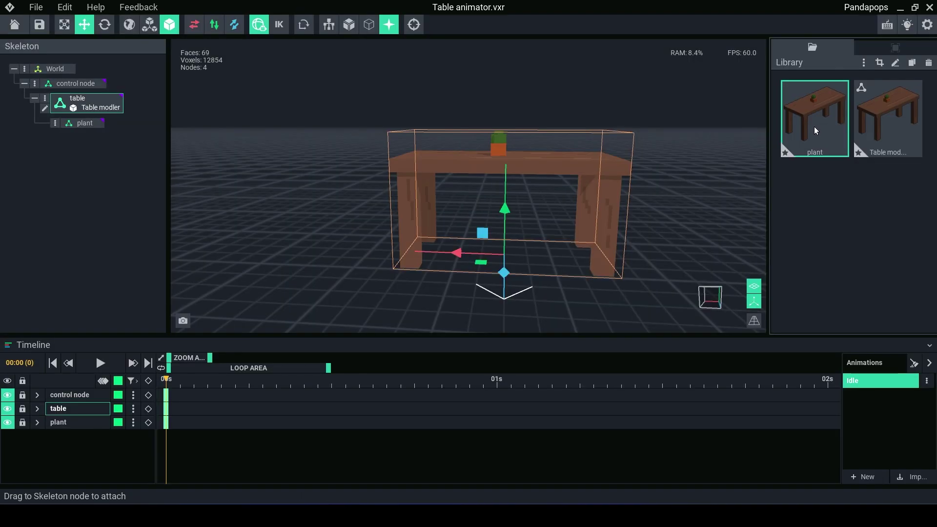
{"action": "double_click", "coordinate": [814, 117]}
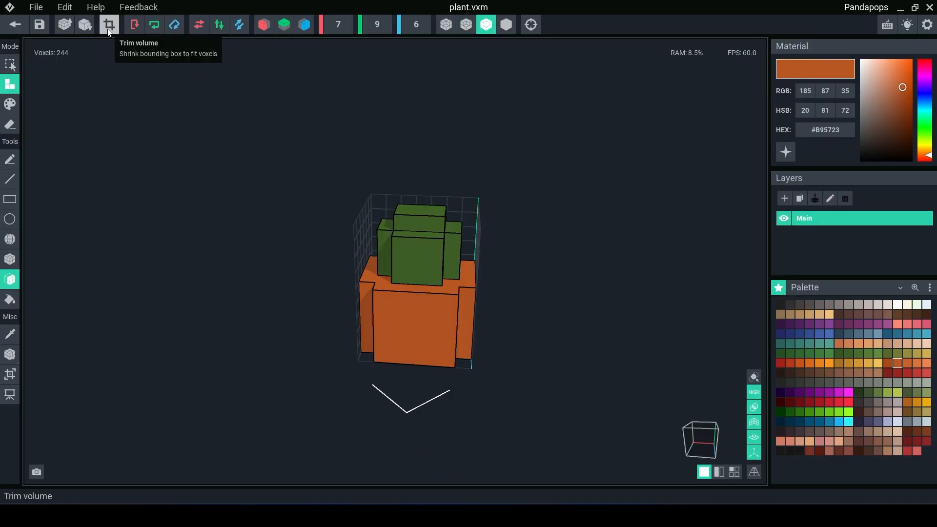
{"action": "mouse_move", "coordinate": [381, 313]}
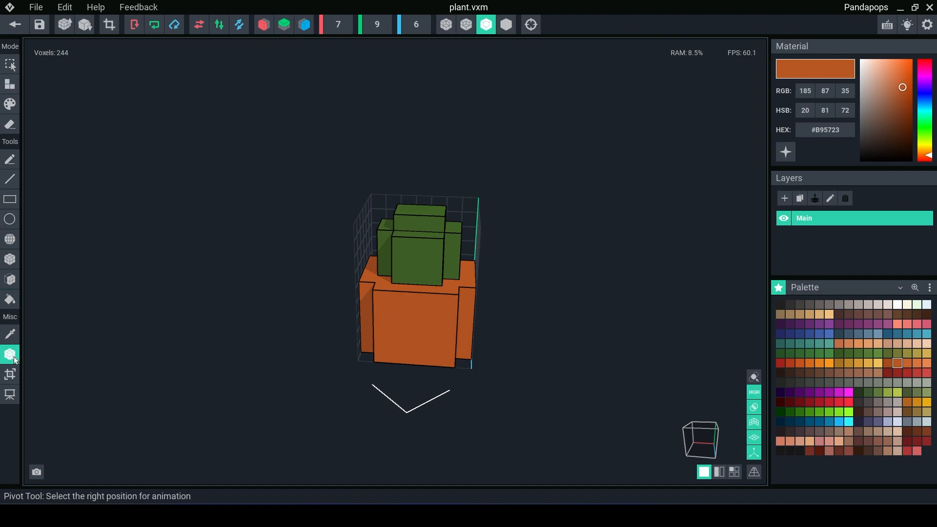
{"action": "left_click", "coordinate": [10, 354]}
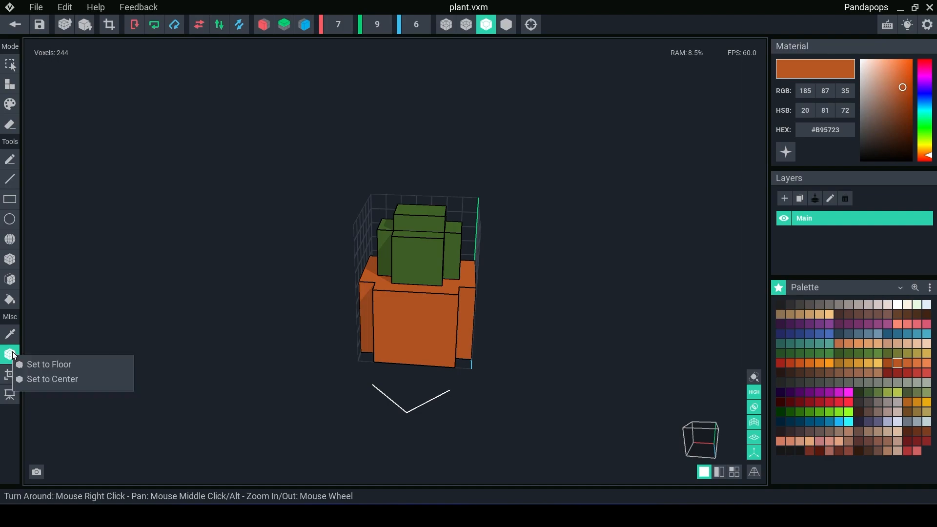
{"action": "left_click", "coordinate": [52, 379]}
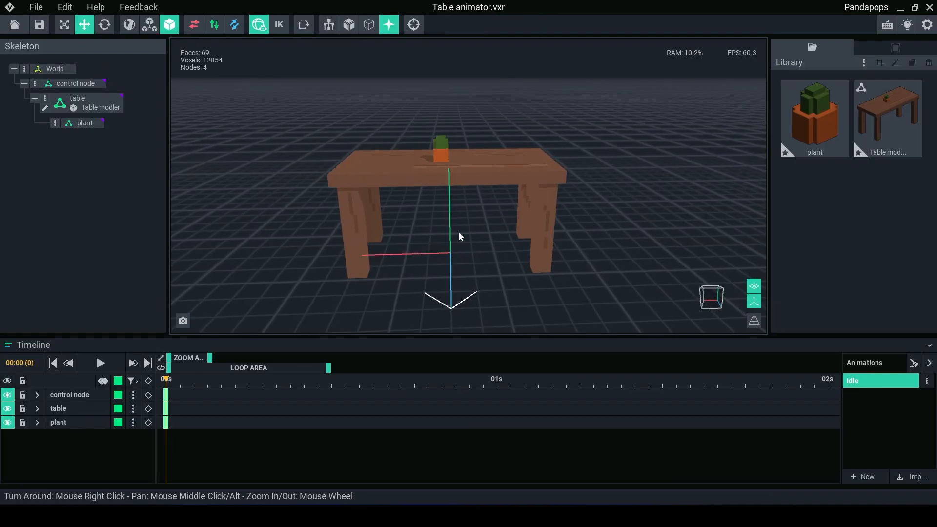
Attach the plant model to the plant node and lift it onto the tabletop.
{"action": "left_click", "coordinate": [77, 98]}
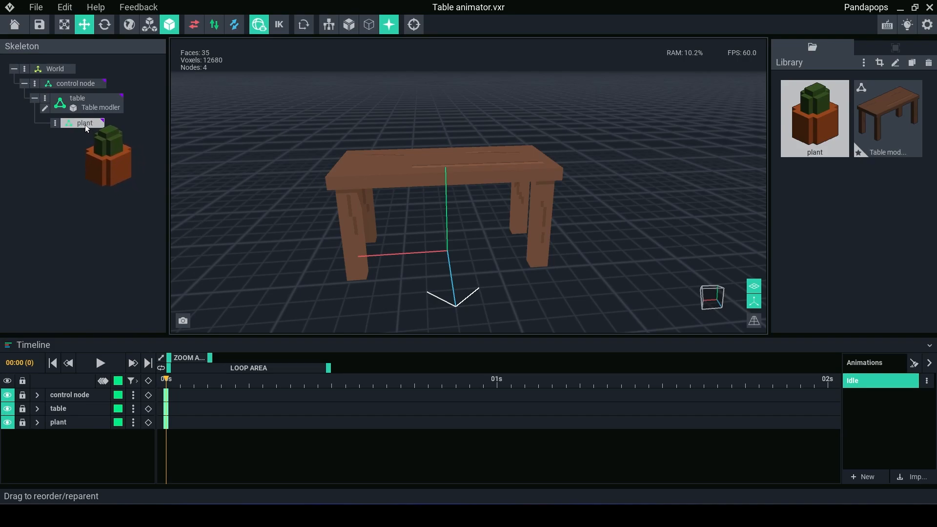
{"action": "left_click", "coordinate": [84, 122]}
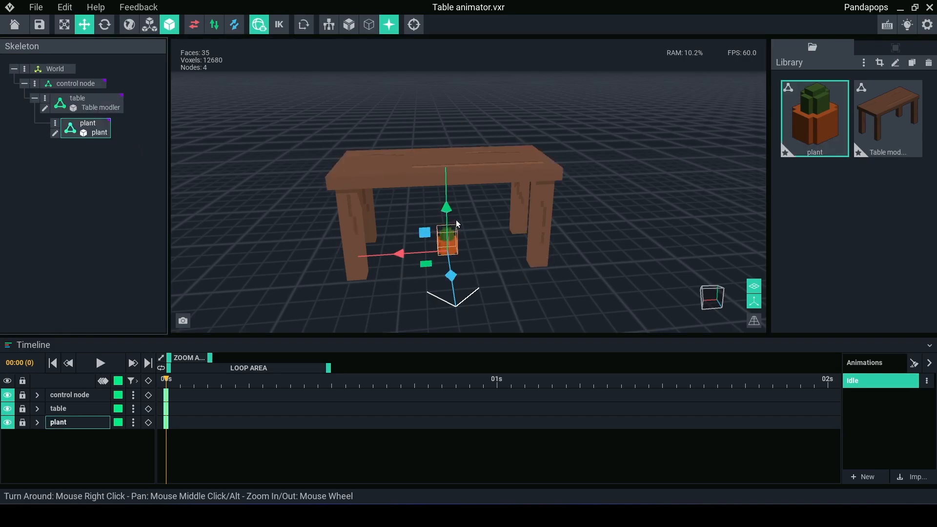
{"action": "left_click_drag", "start_coordinate": [447, 207], "coordinate": [443, 116]}
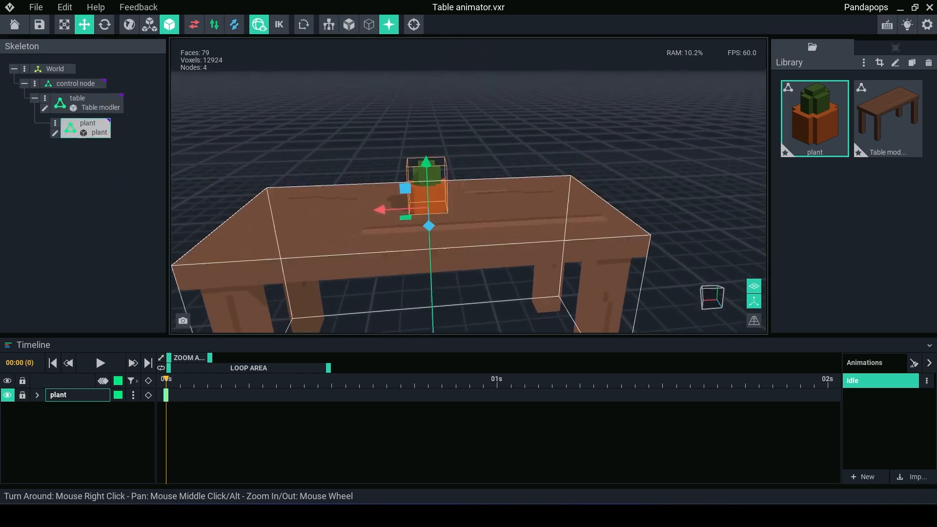
{"action": "left_click", "coordinate": [104, 24]}
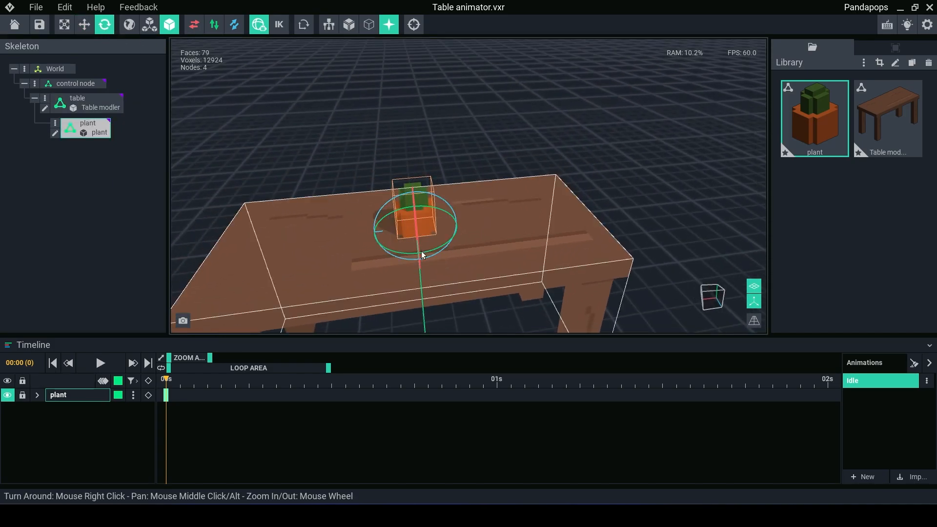